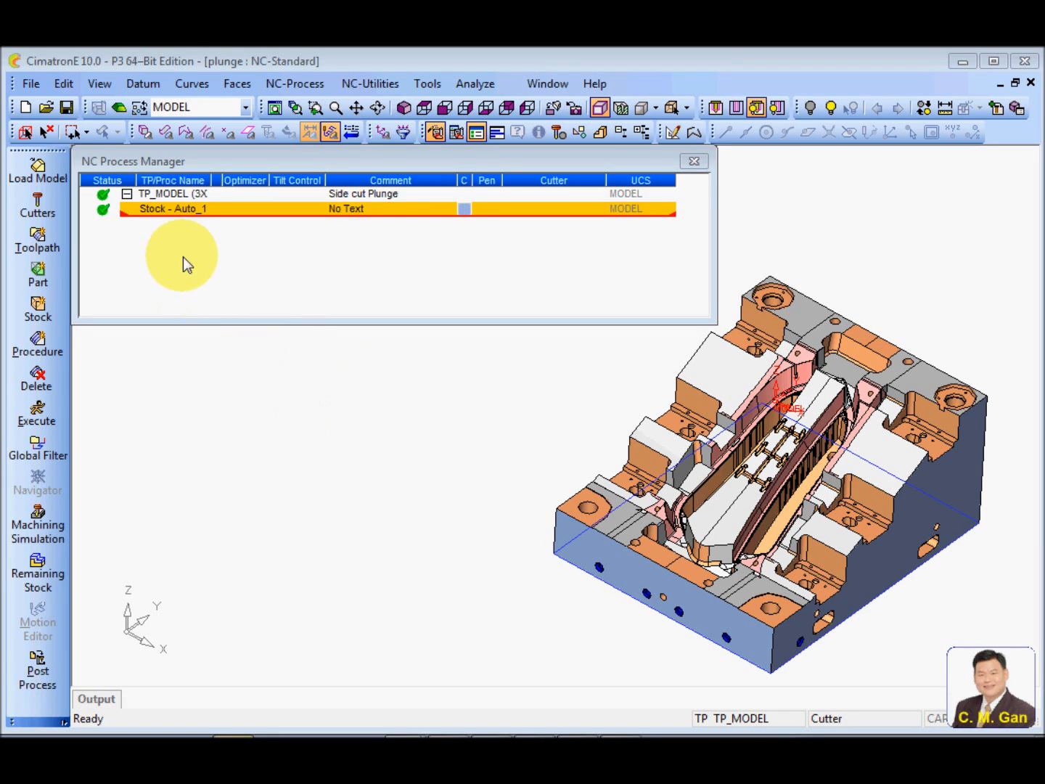
Review the PLUNGEMILL cutter, then apply the Side plunge plg50.pct procedure template.
{"action": "right_click", "coordinate": [172, 209]}
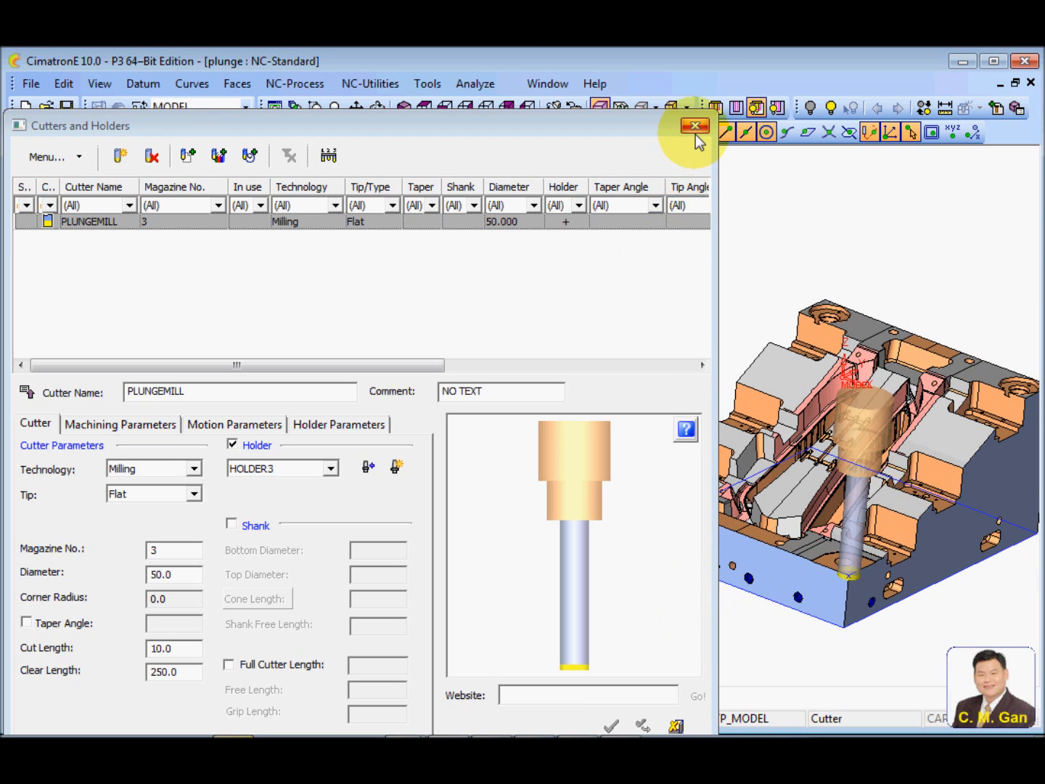
{"action": "left_click", "coordinate": [694, 125]}
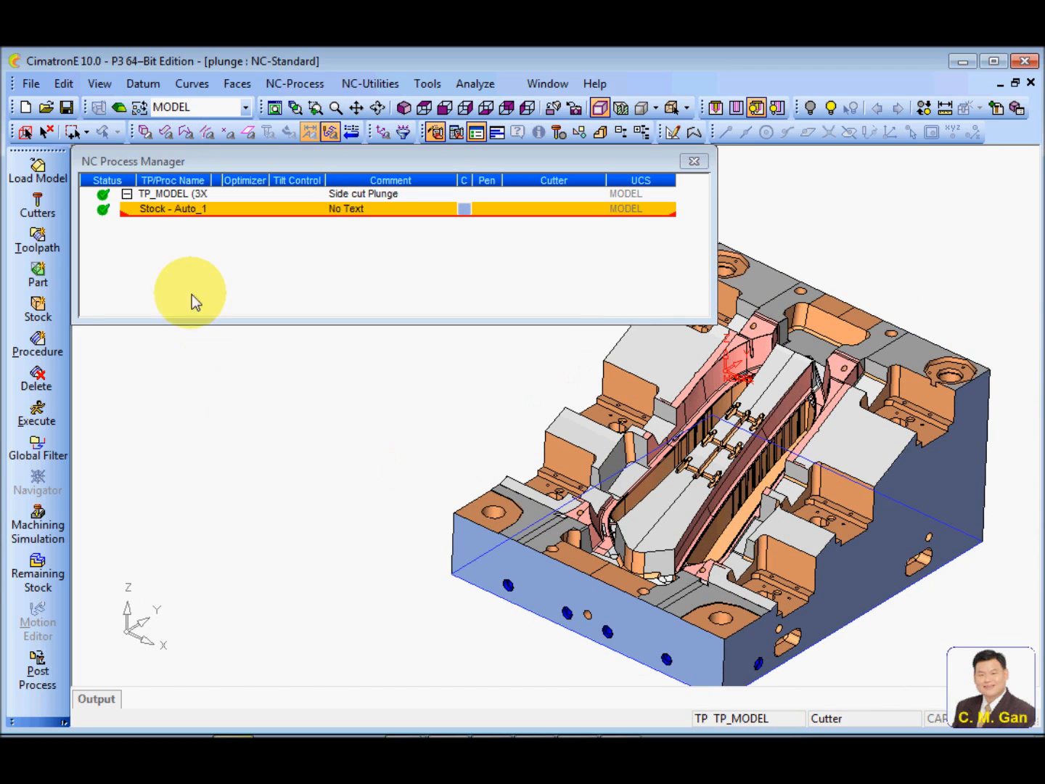
{"action": "right_click", "coordinate": [172, 208]}
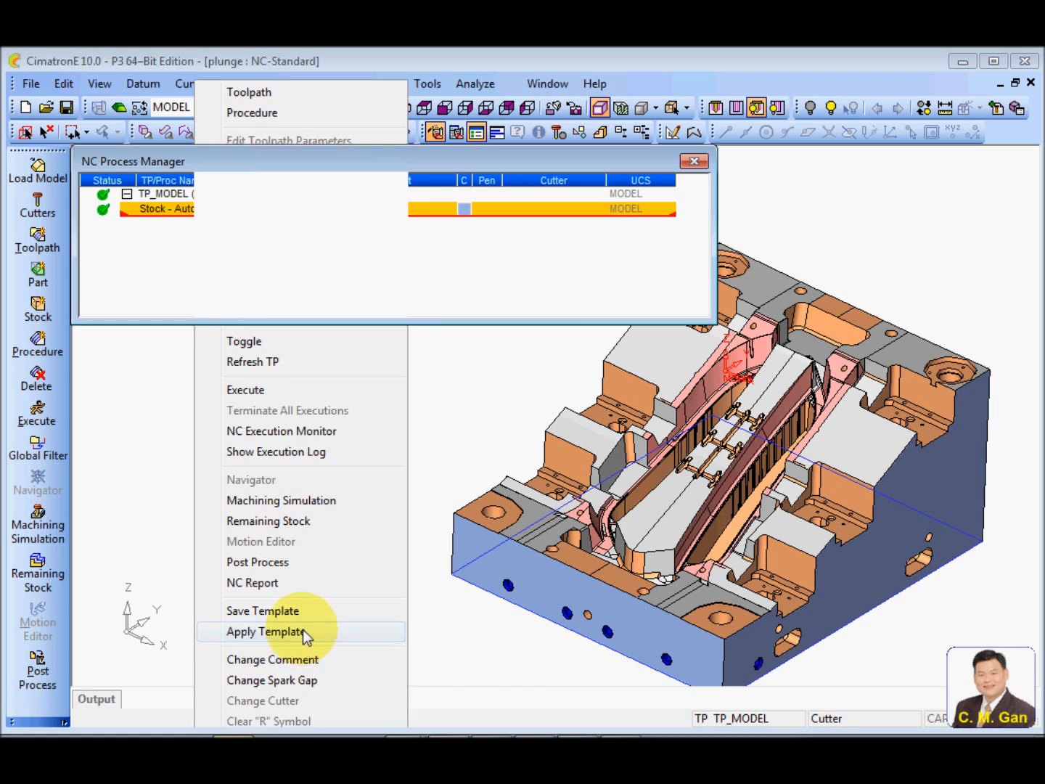
{"action": "left_click", "coordinate": [264, 630]}
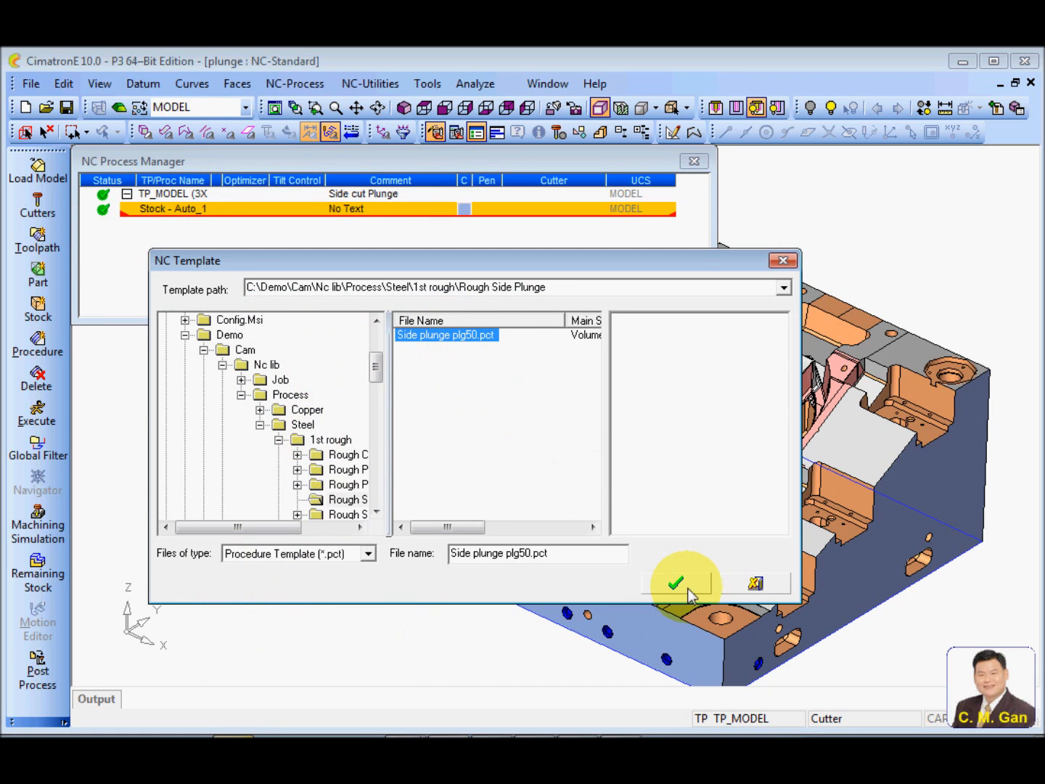
{"action": "left_click", "coordinate": [675, 583]}
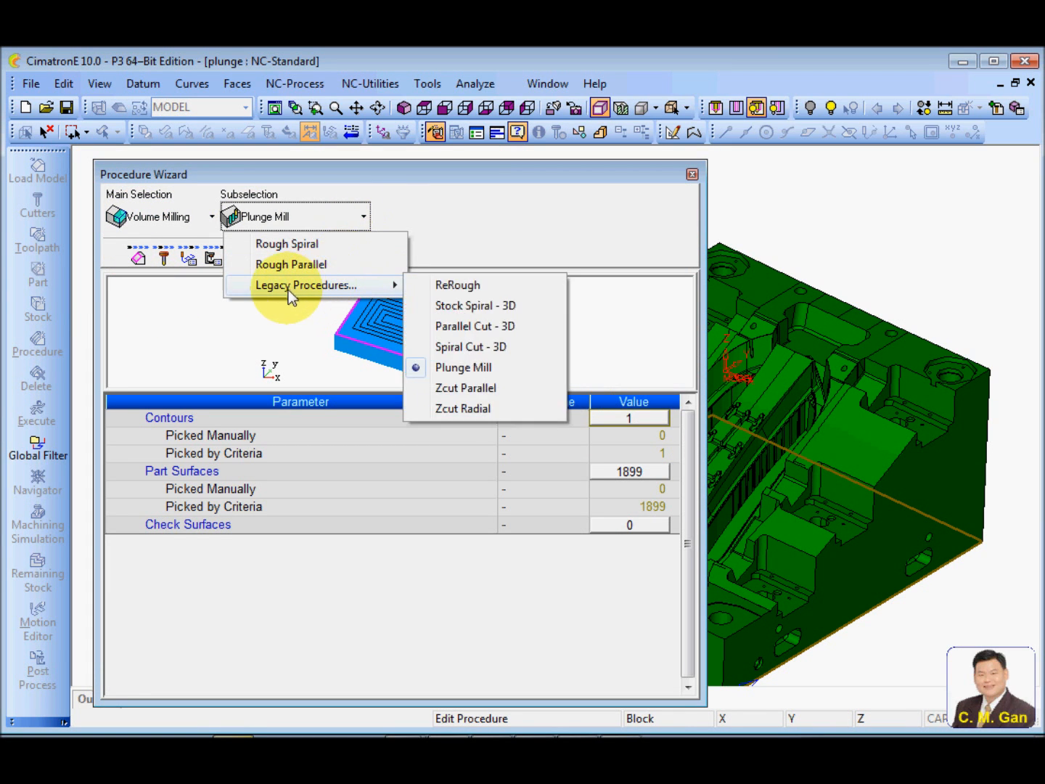
{"action": "mouse_move", "coordinate": [471, 378]}
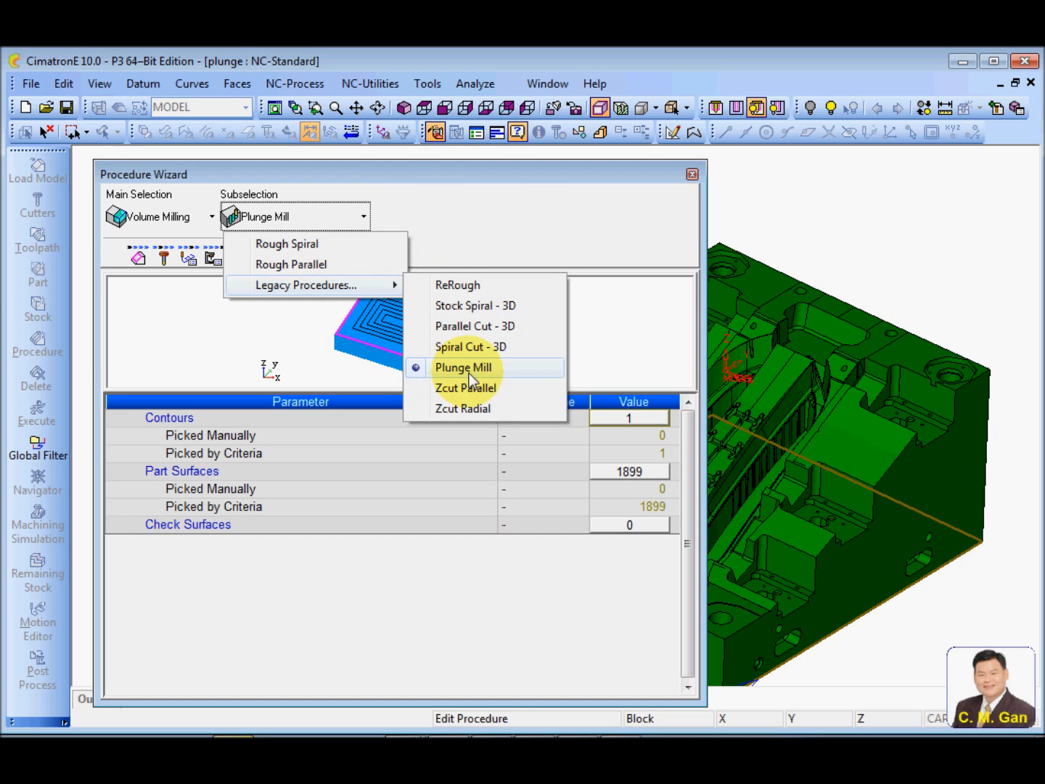
Confirm Plunge Mill and review Approach & Retract and Entry & End Points (DZ 1, lengths 2).
{"action": "left_click", "coordinate": [463, 366]}
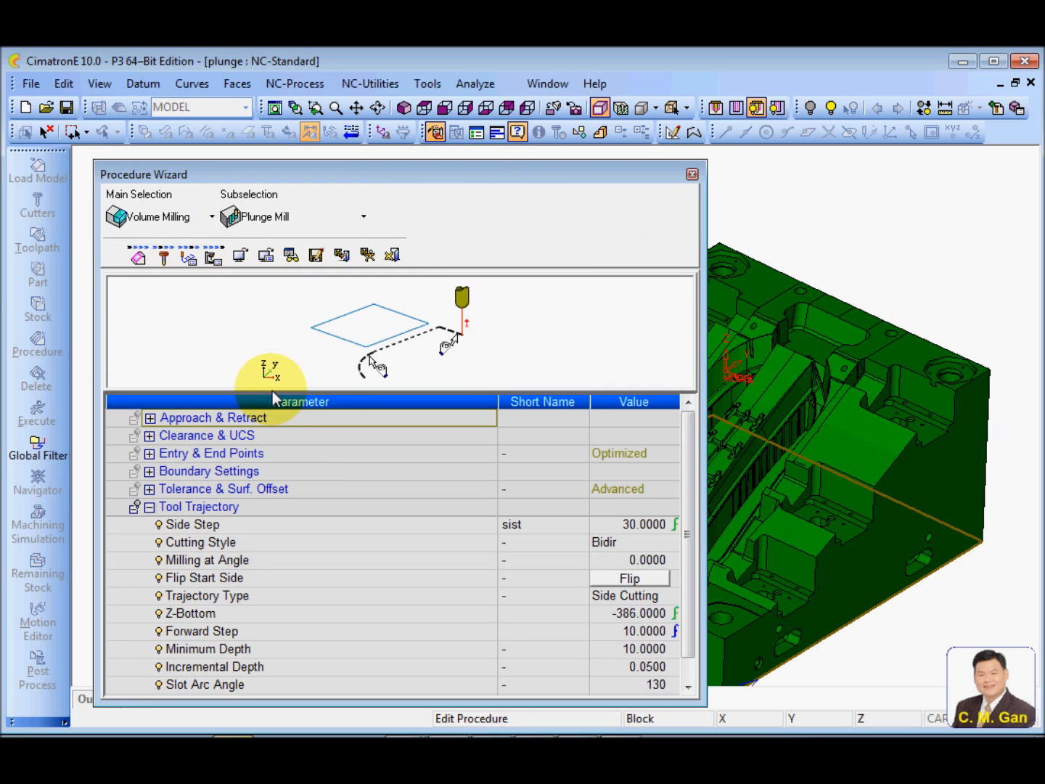
{"action": "left_click", "coordinate": [151, 506]}
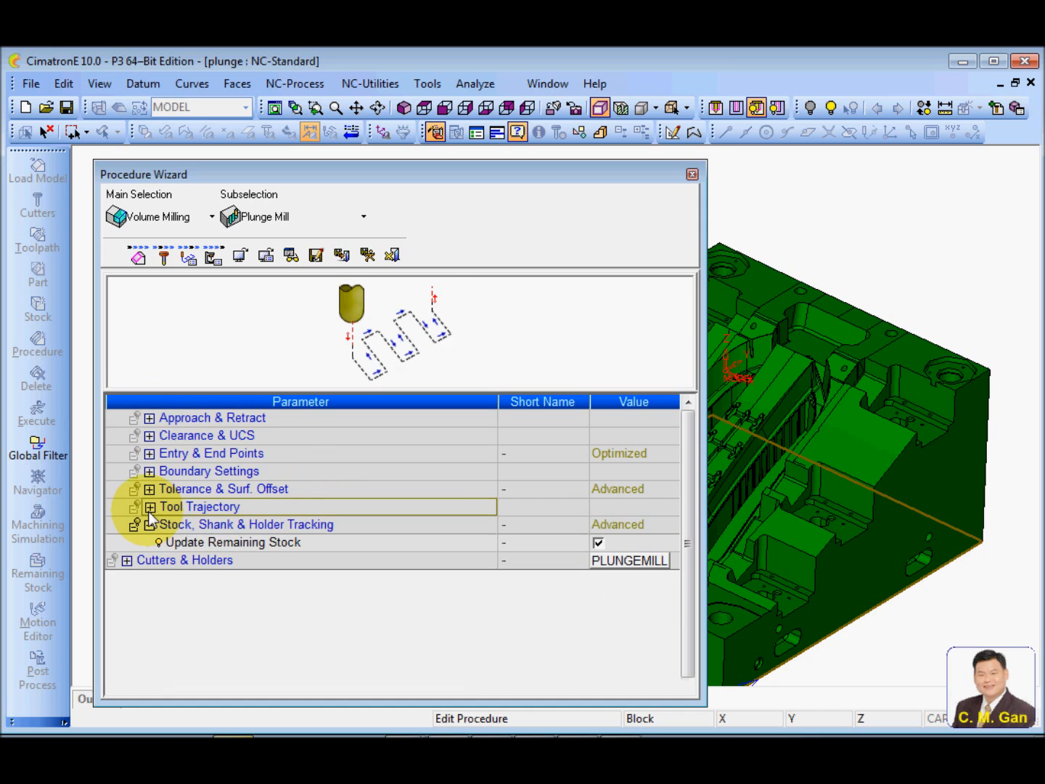
{"action": "left_click", "coordinate": [150, 417]}
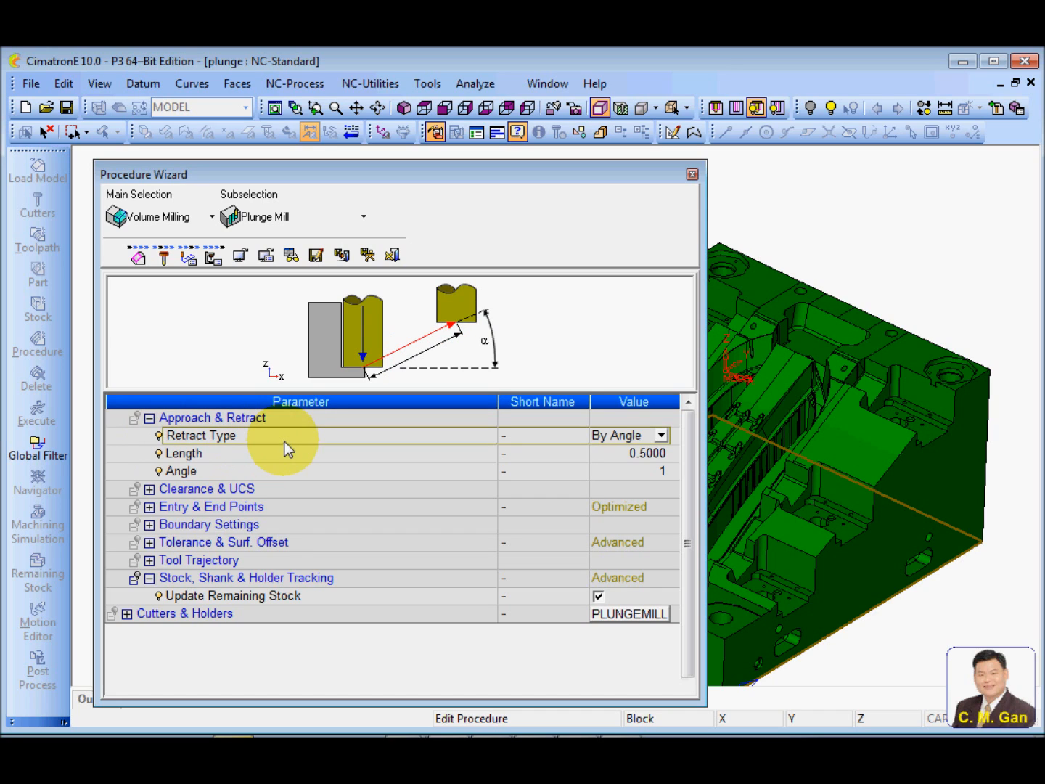
{"action": "mouse_move", "coordinate": [363, 378]}
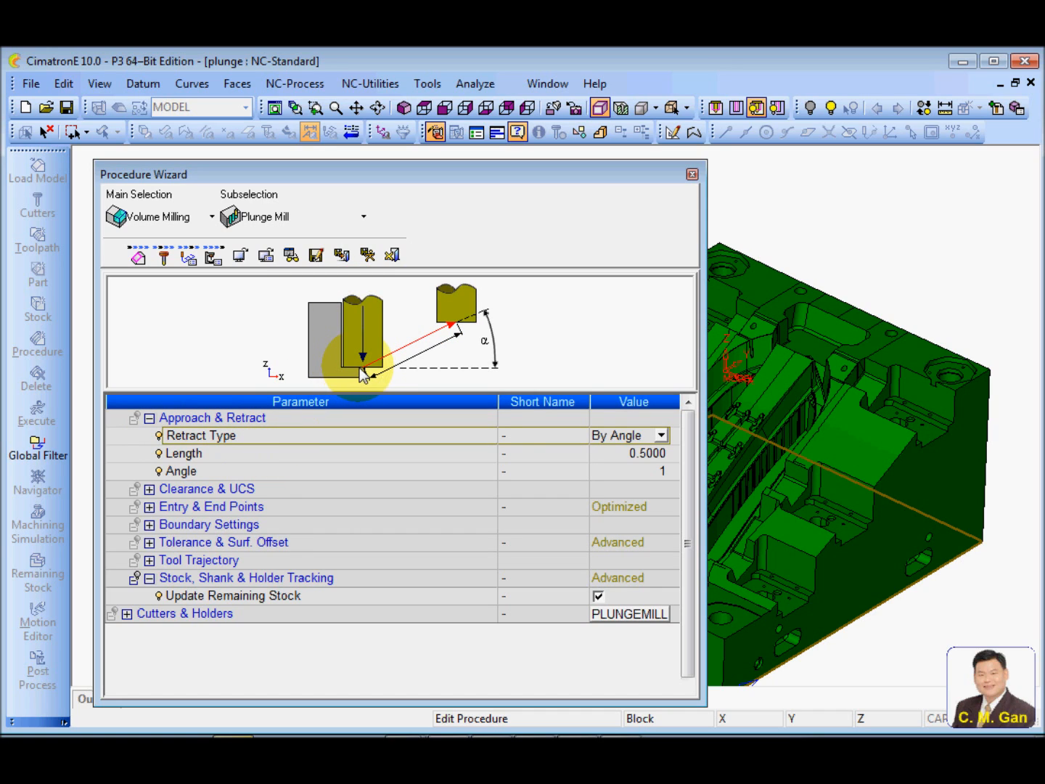
{"action": "mouse_move", "coordinate": [406, 353]}
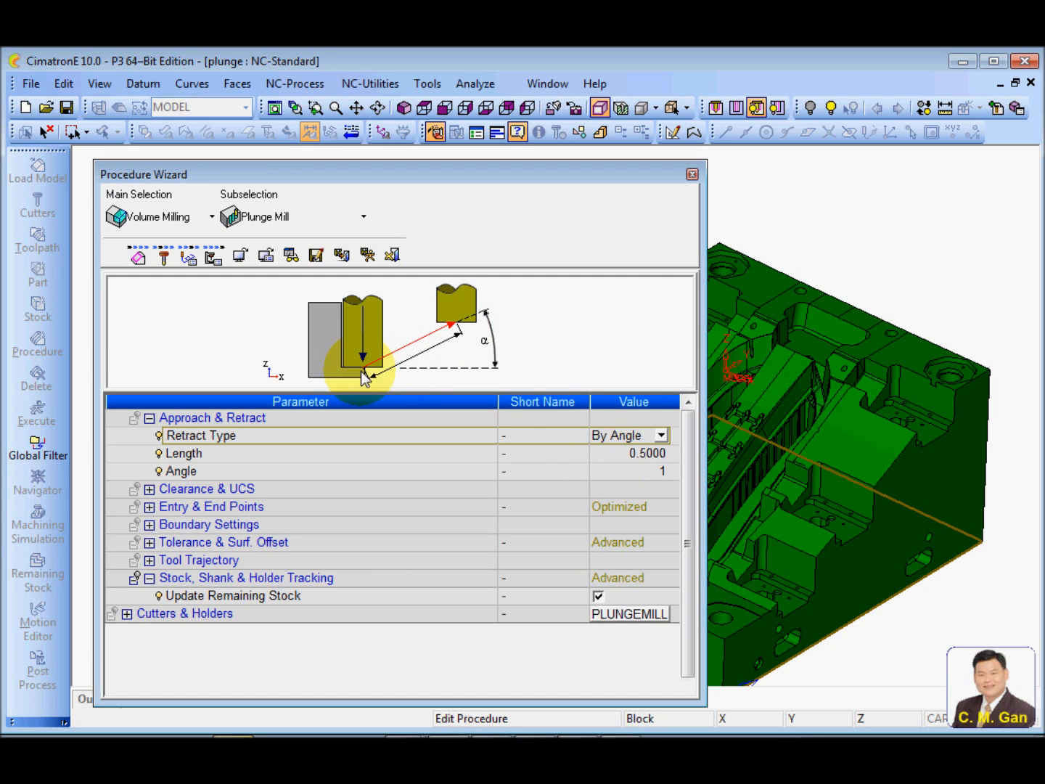
{"action": "mouse_move", "coordinate": [461, 341]}
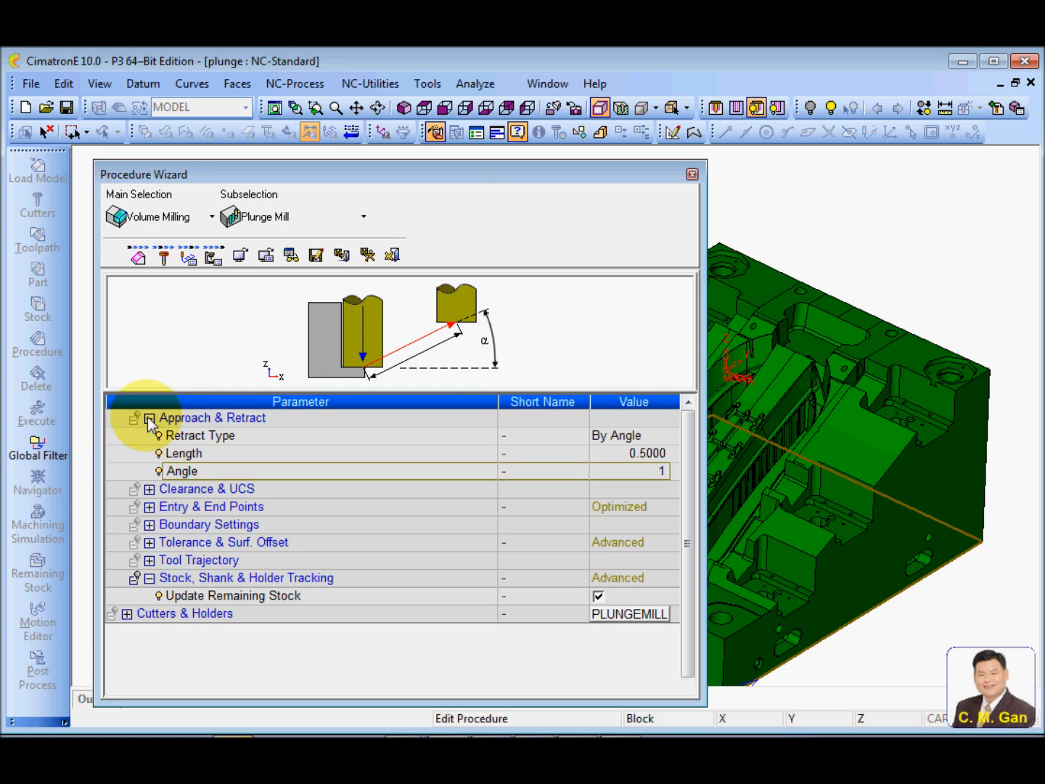
{"action": "left_click", "coordinate": [149, 436]}
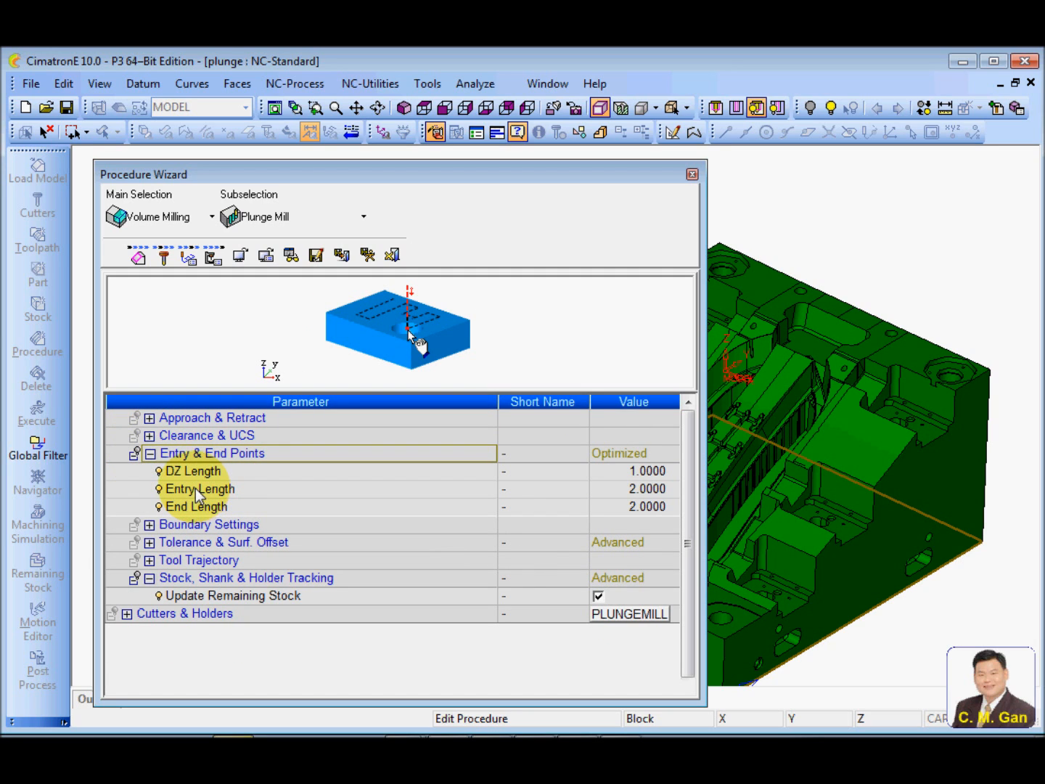
{"action": "left_click", "coordinate": [194, 471]}
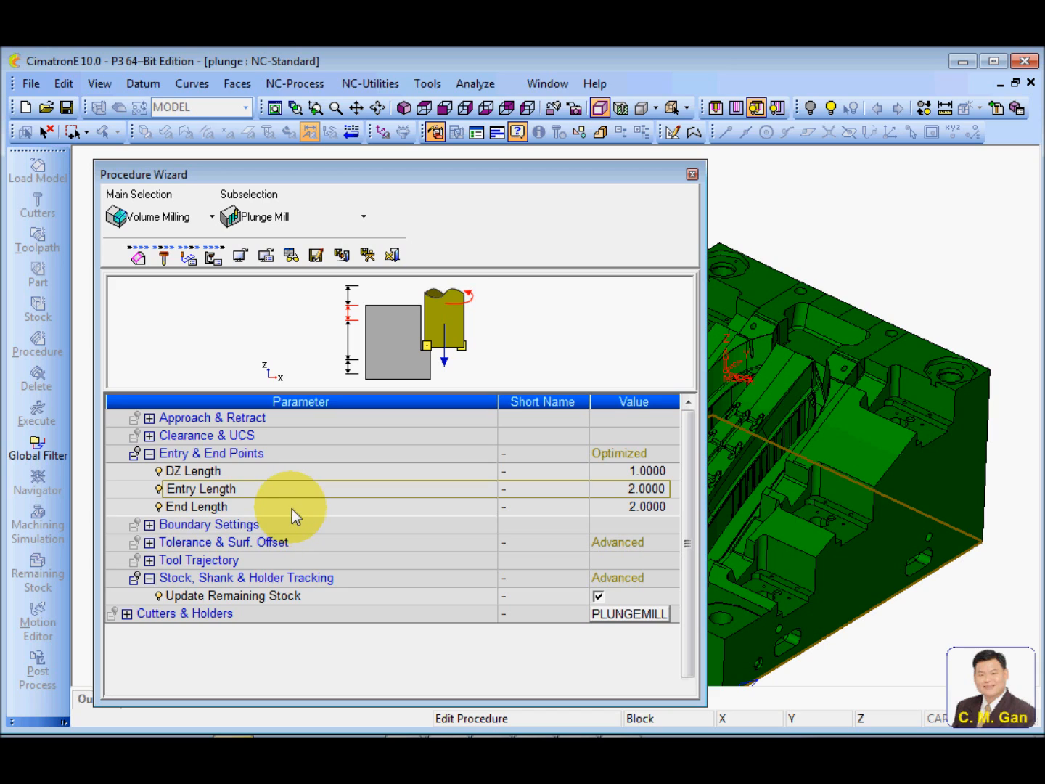
{"action": "left_click", "coordinate": [196, 506]}
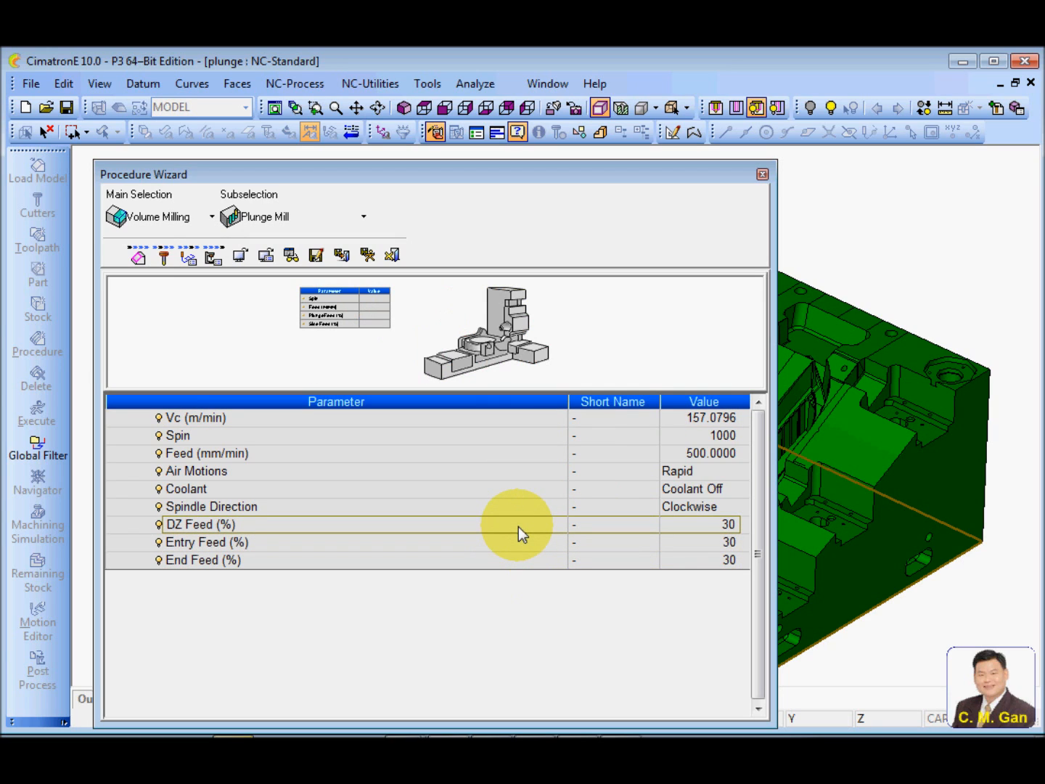
{"action": "mouse_move", "coordinate": [265, 329]}
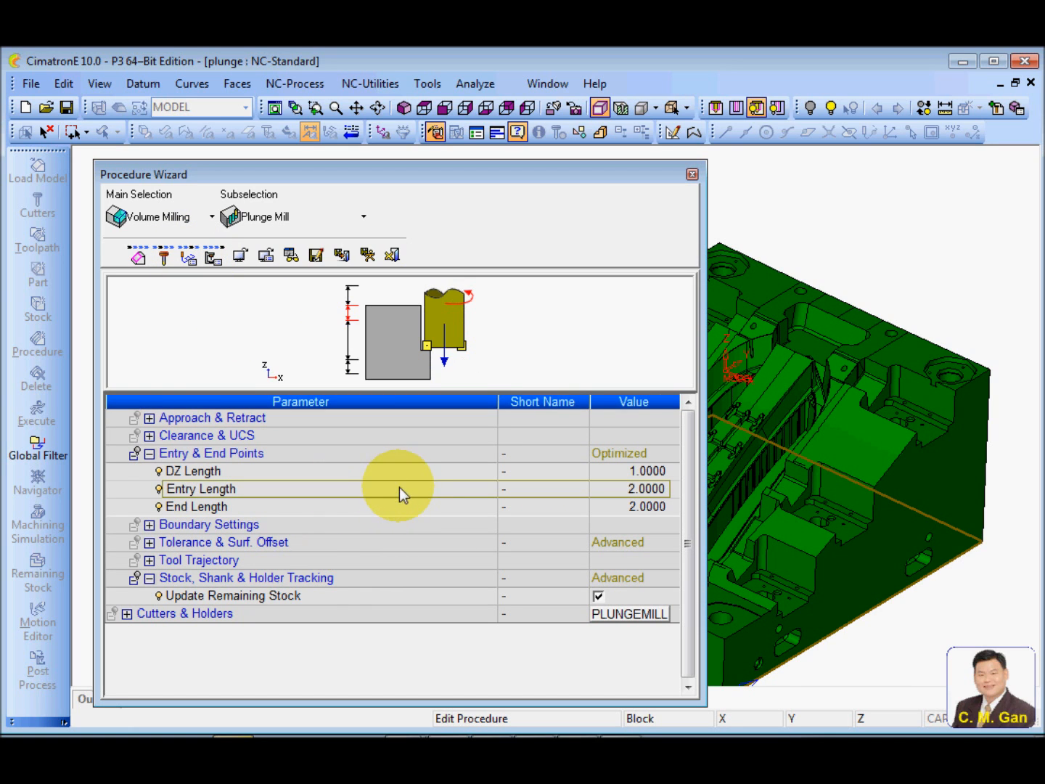
Expand Tool Trajectory (Bidir, Side Cutting) and enter 90 for Milling at Angle.
{"action": "left_click", "coordinate": [150, 453]}
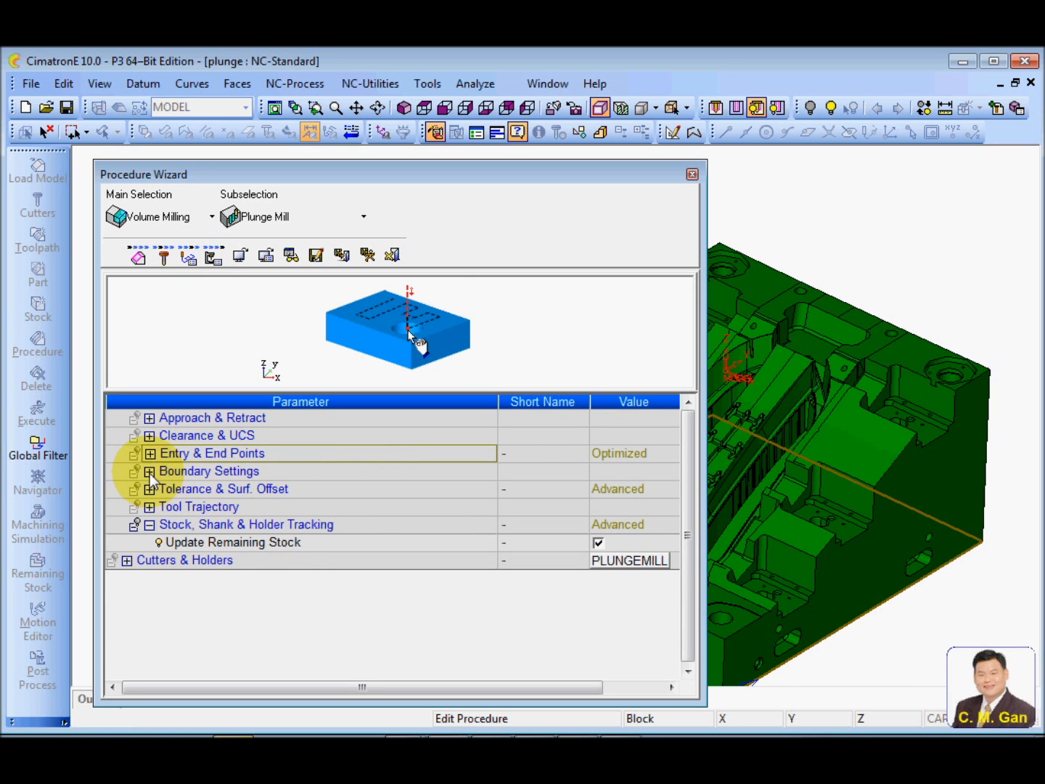
{"action": "left_click", "coordinate": [151, 471]}
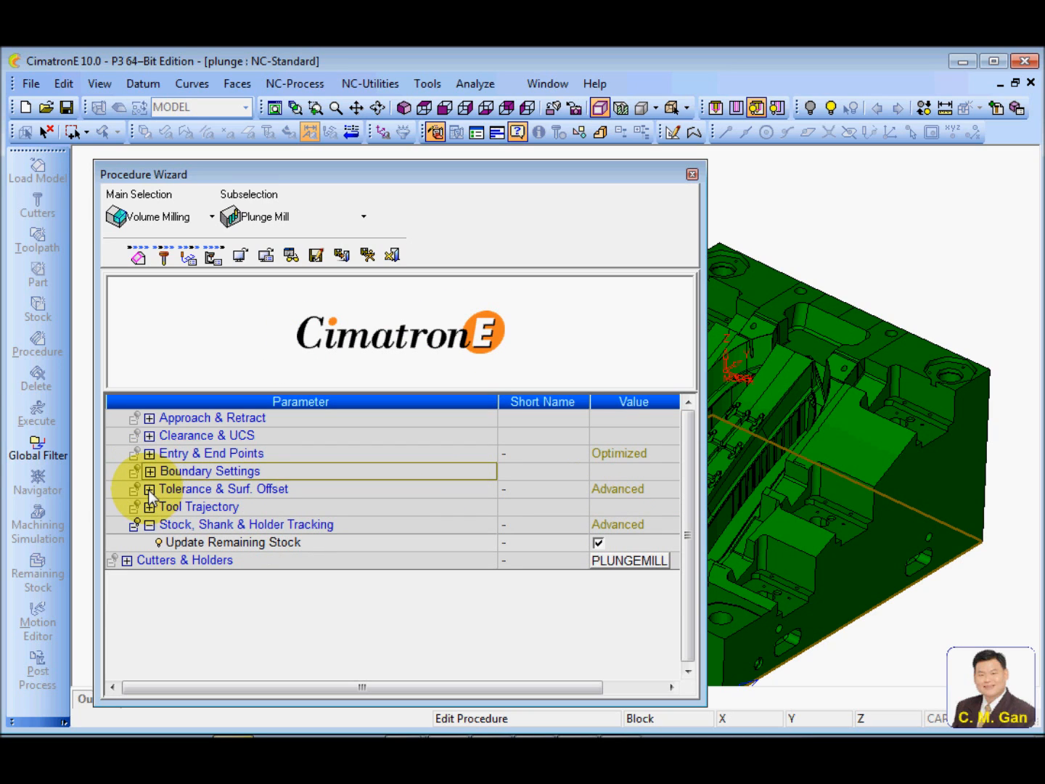
{"action": "left_click", "coordinate": [150, 489]}
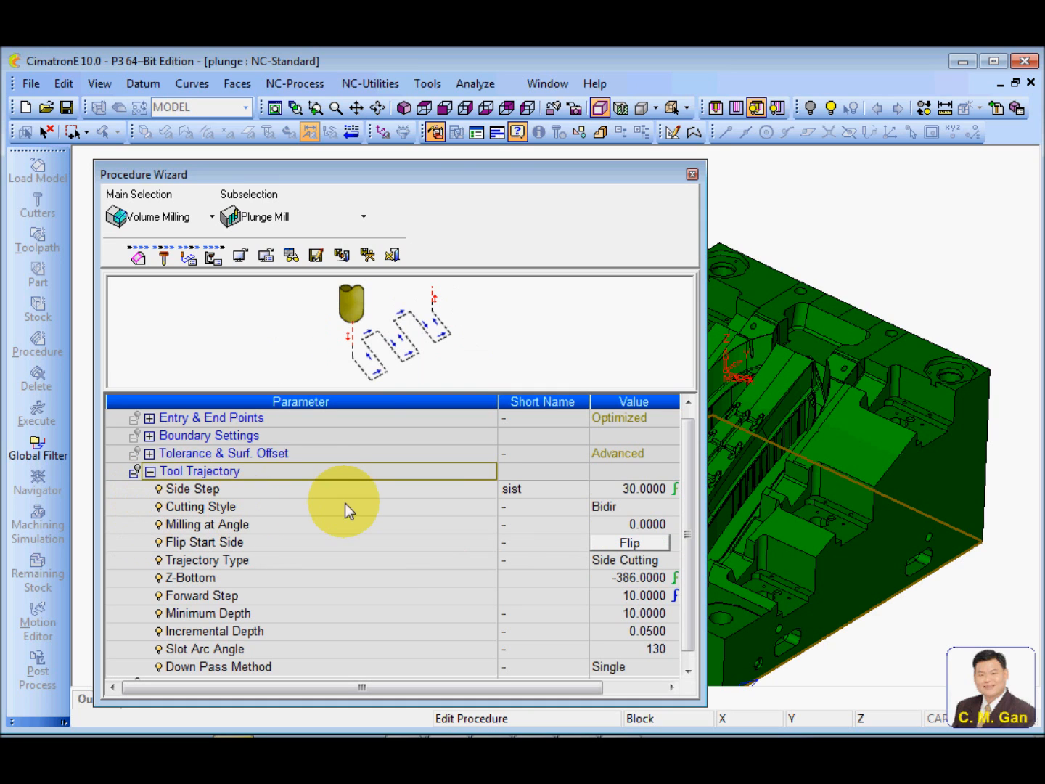
{"action": "left_click", "coordinate": [192, 488]}
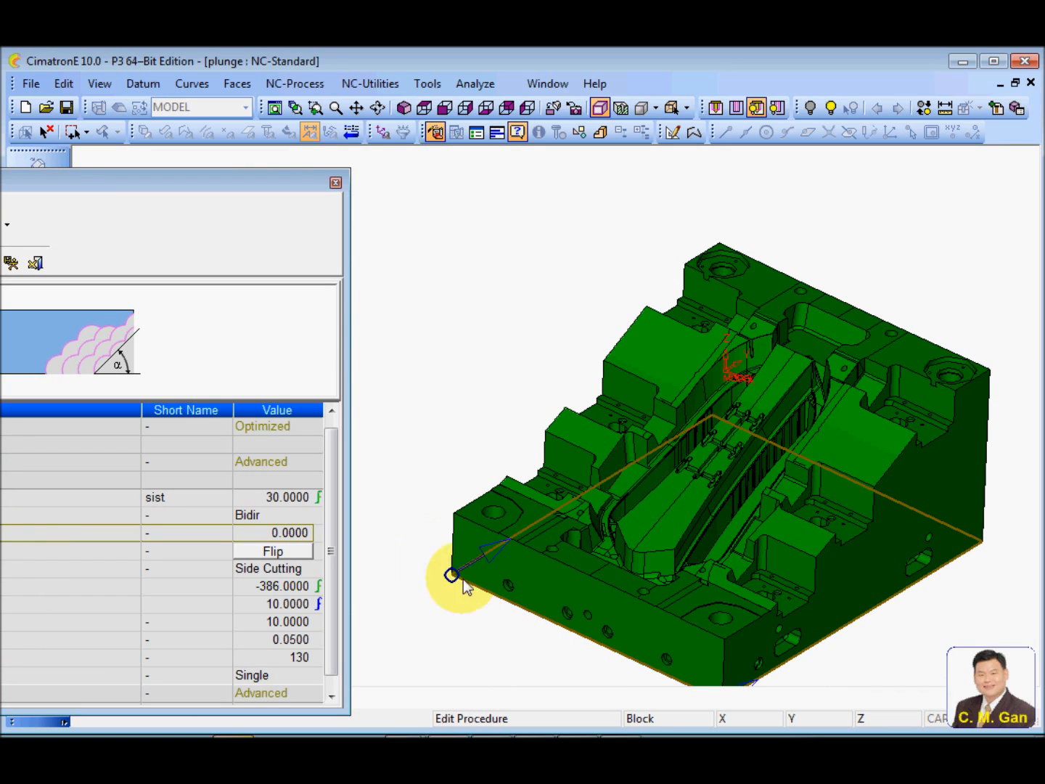
{"action": "left_click", "coordinate": [272, 532]}
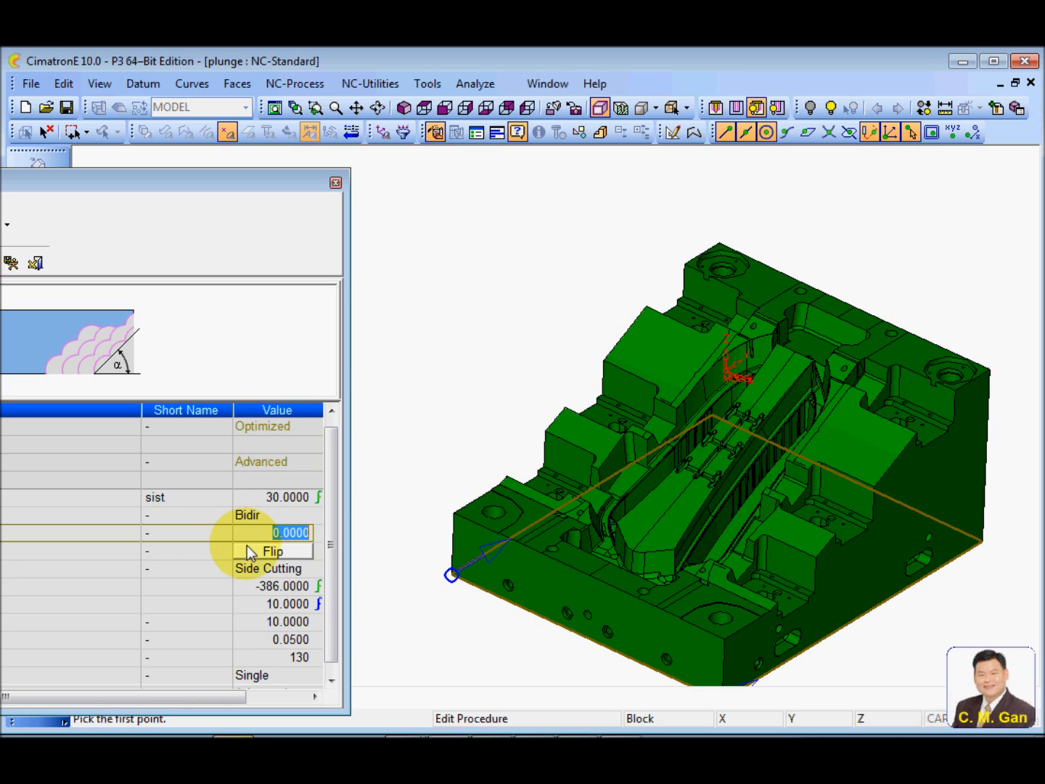
{"action": "type", "text": "90"}
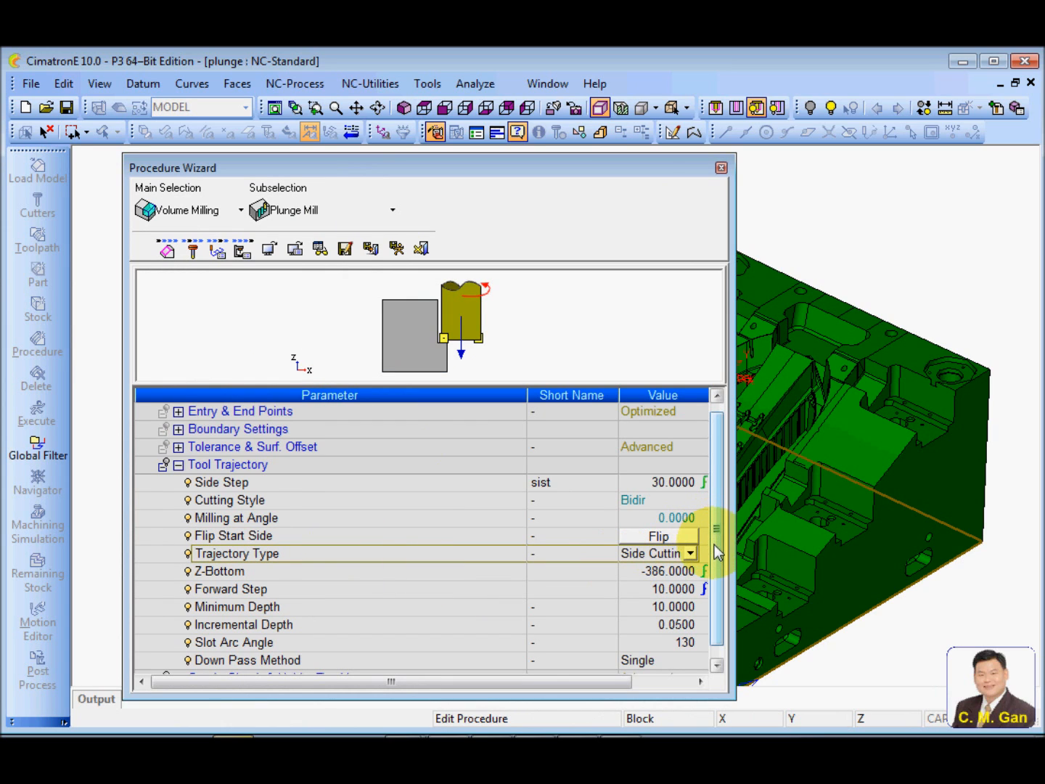
{"action": "scroll", "scroll_direction": "down", "scroll_amount": 3}
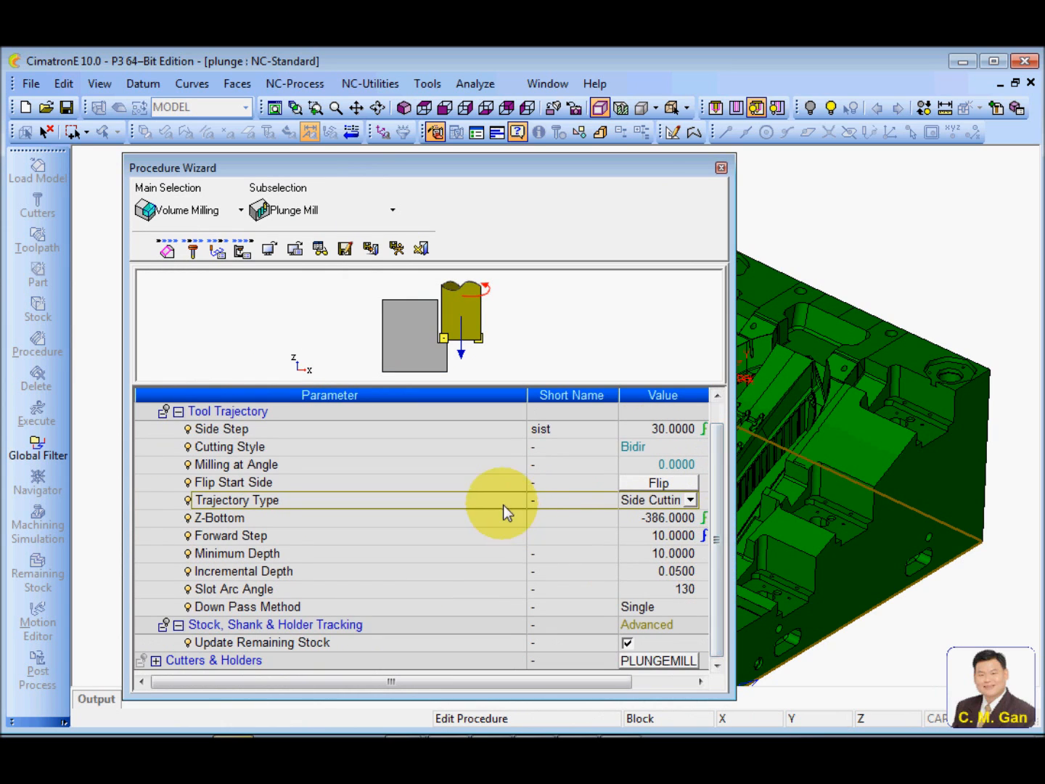
{"action": "left_click", "coordinate": [688, 500]}
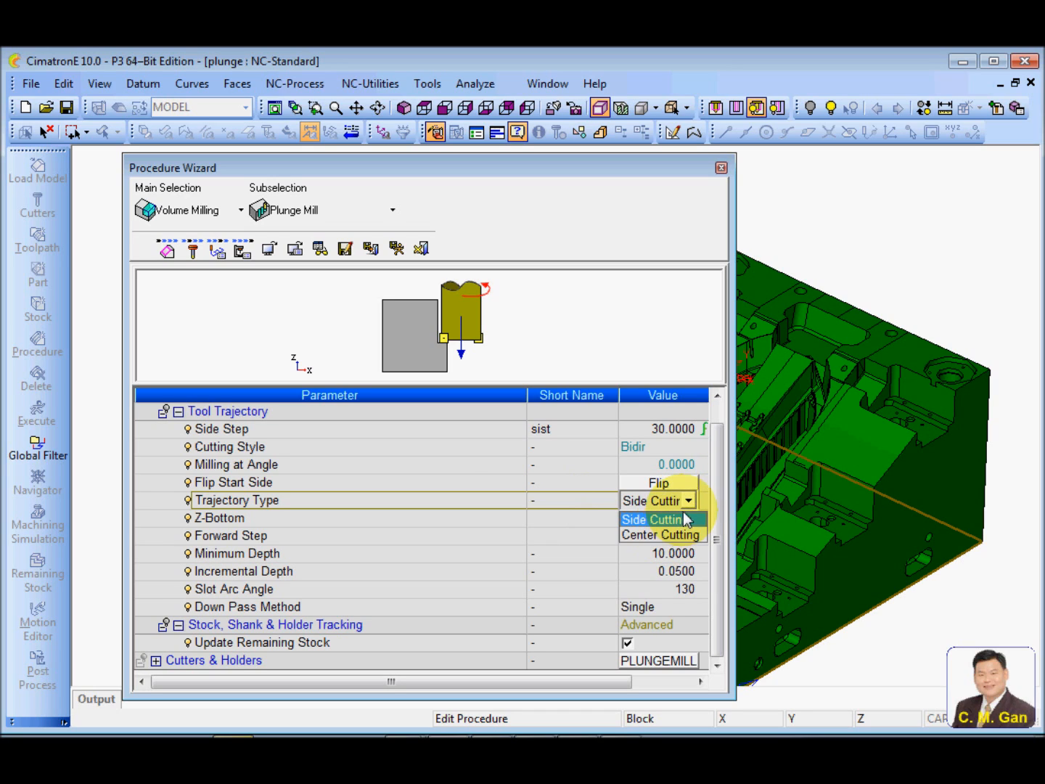
{"action": "left_click", "coordinate": [659, 534]}
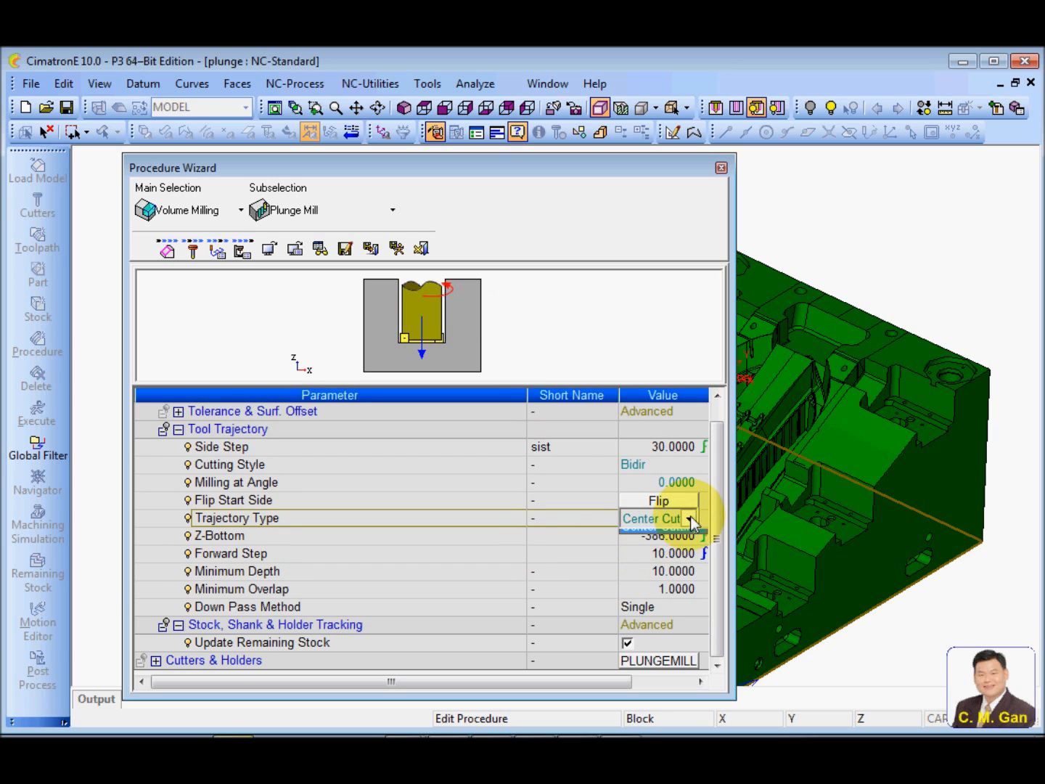
{"action": "left_click", "coordinate": [688, 518]}
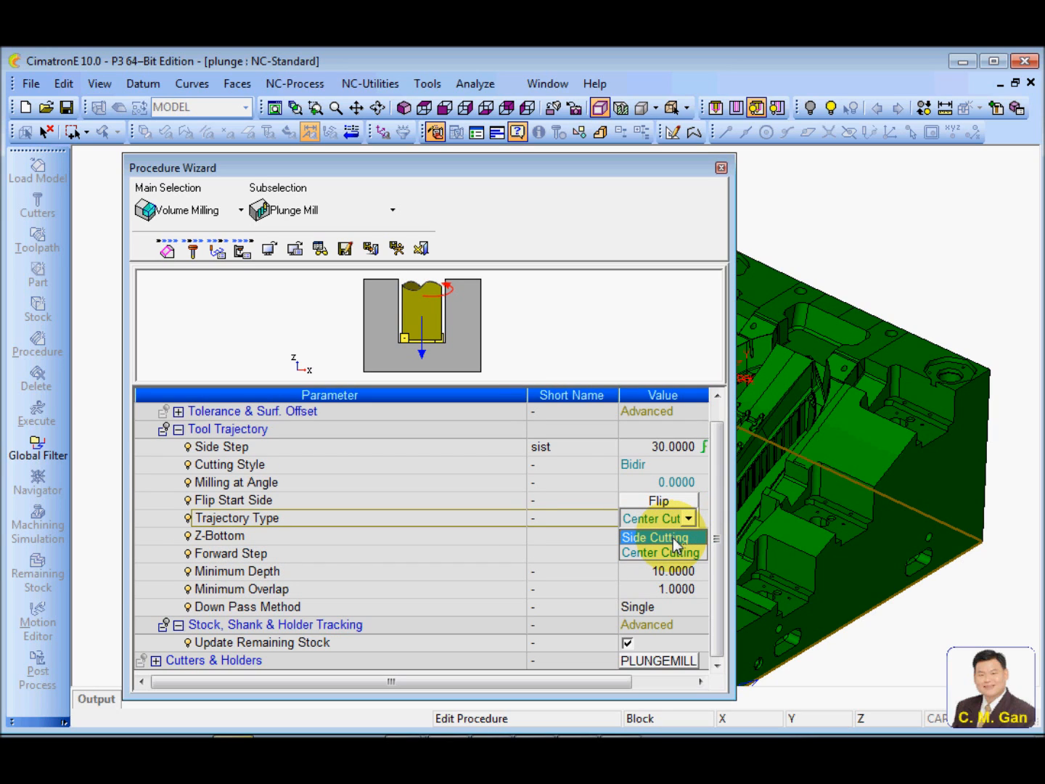
{"action": "left_click", "coordinate": [653, 538]}
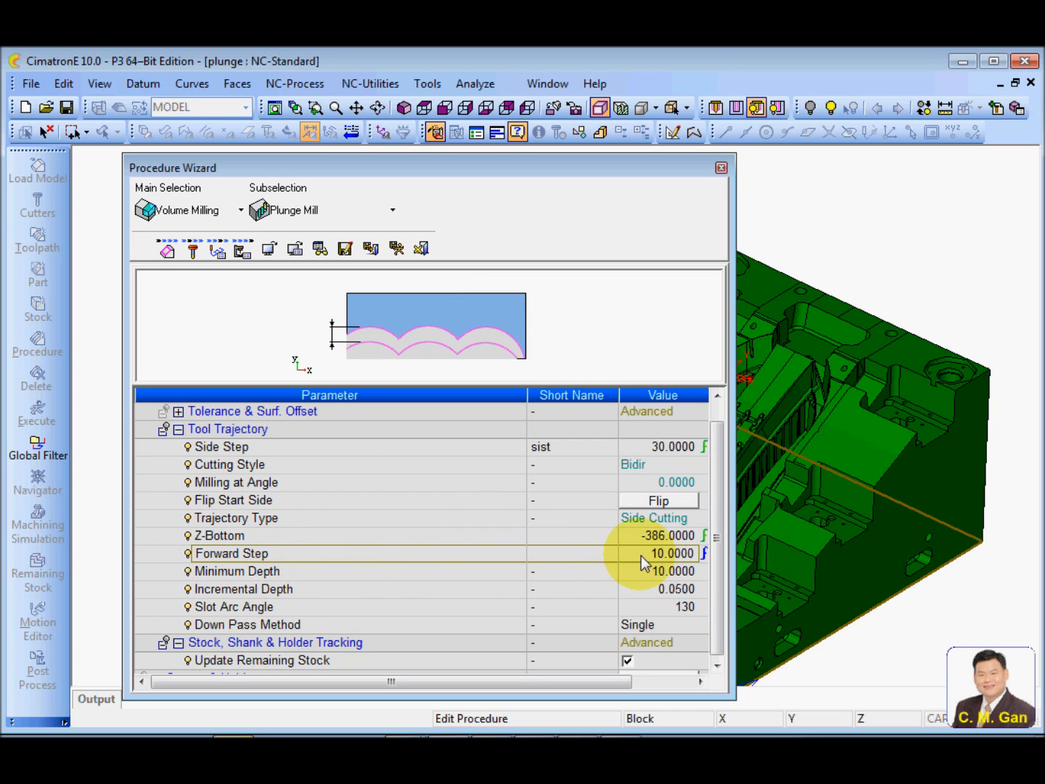
{"action": "double_click", "coordinate": [651, 553]}
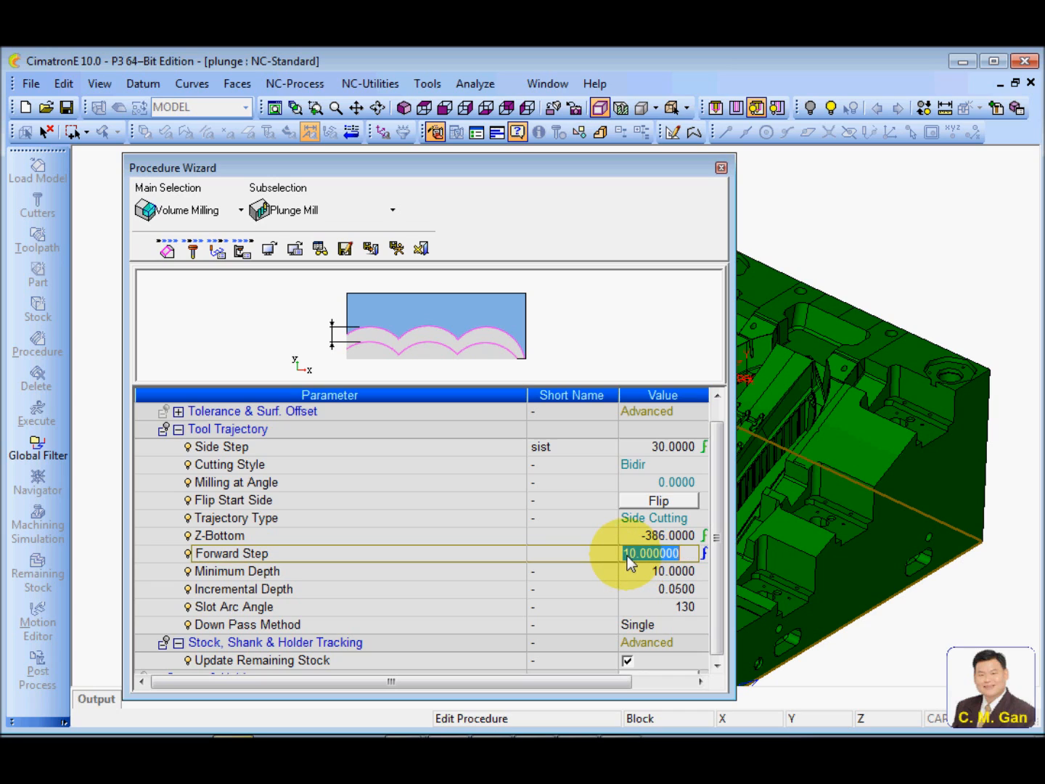
{"action": "type", "text": "20"}
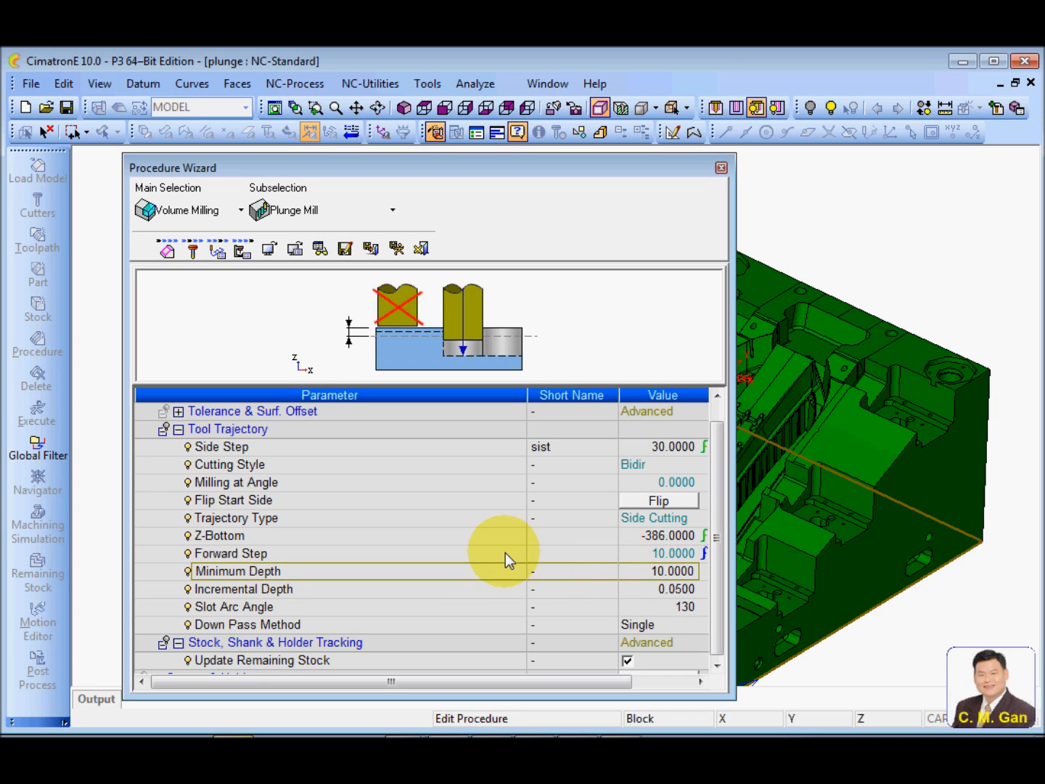
{"action": "left_click", "coordinate": [192, 249]}
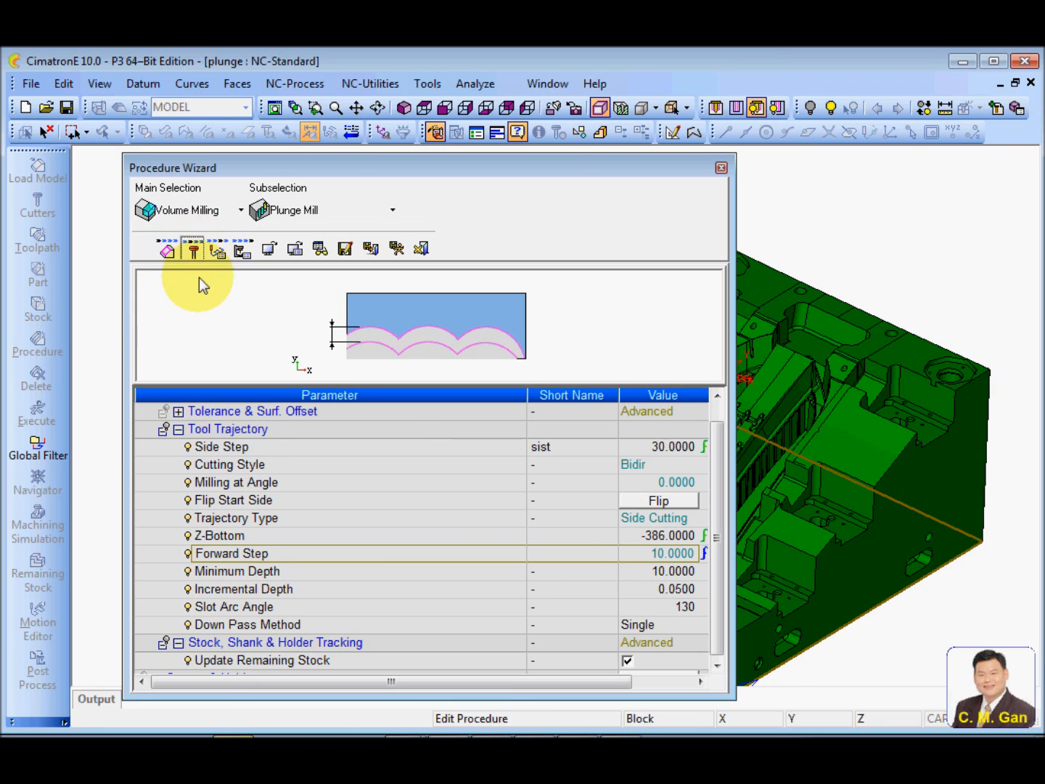
{"action": "left_click", "coordinate": [193, 248]}
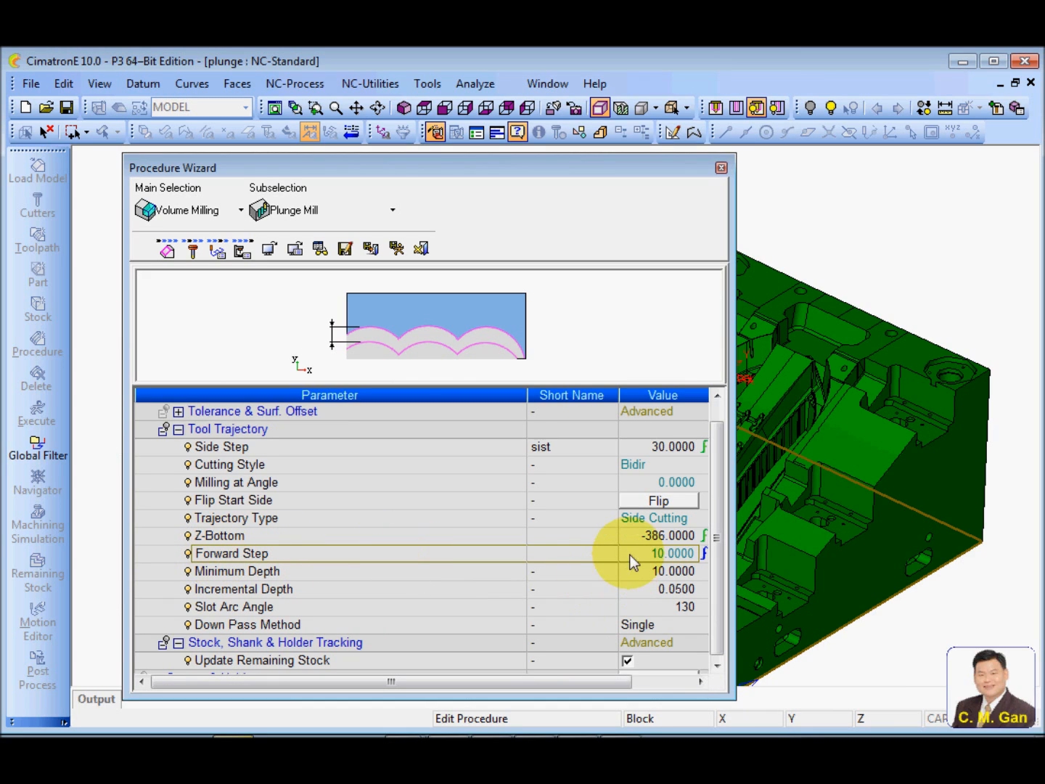
{"action": "double_click", "coordinate": [657, 553]}
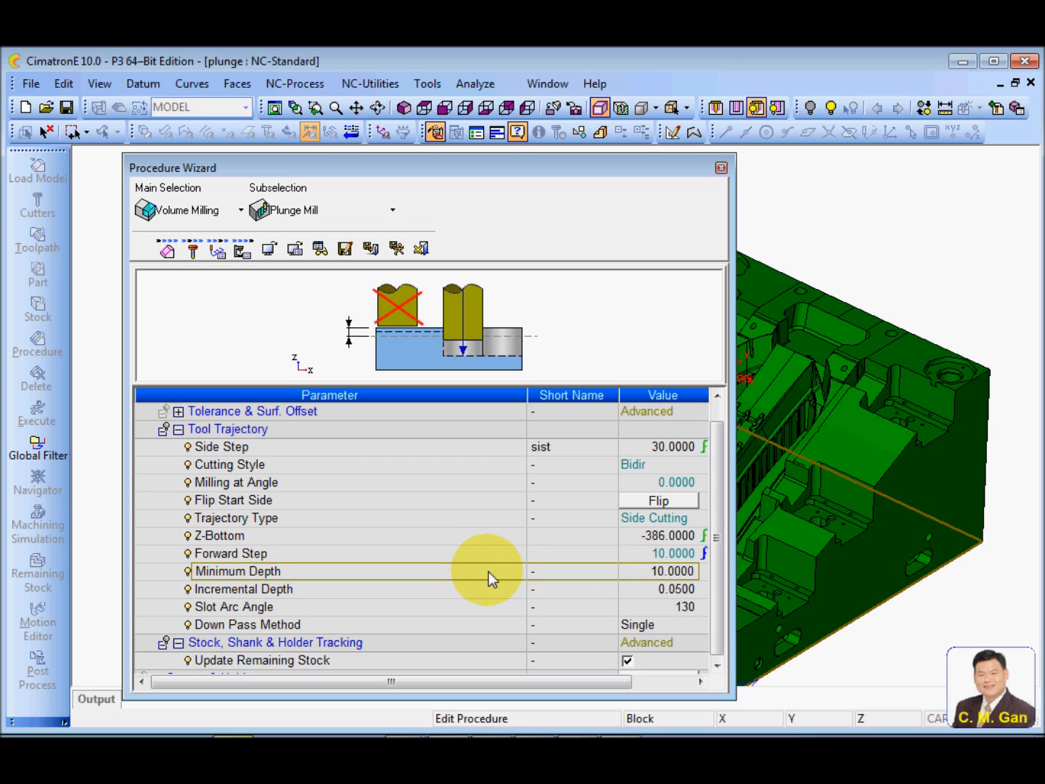
{"action": "mouse_move", "coordinate": [639, 581]}
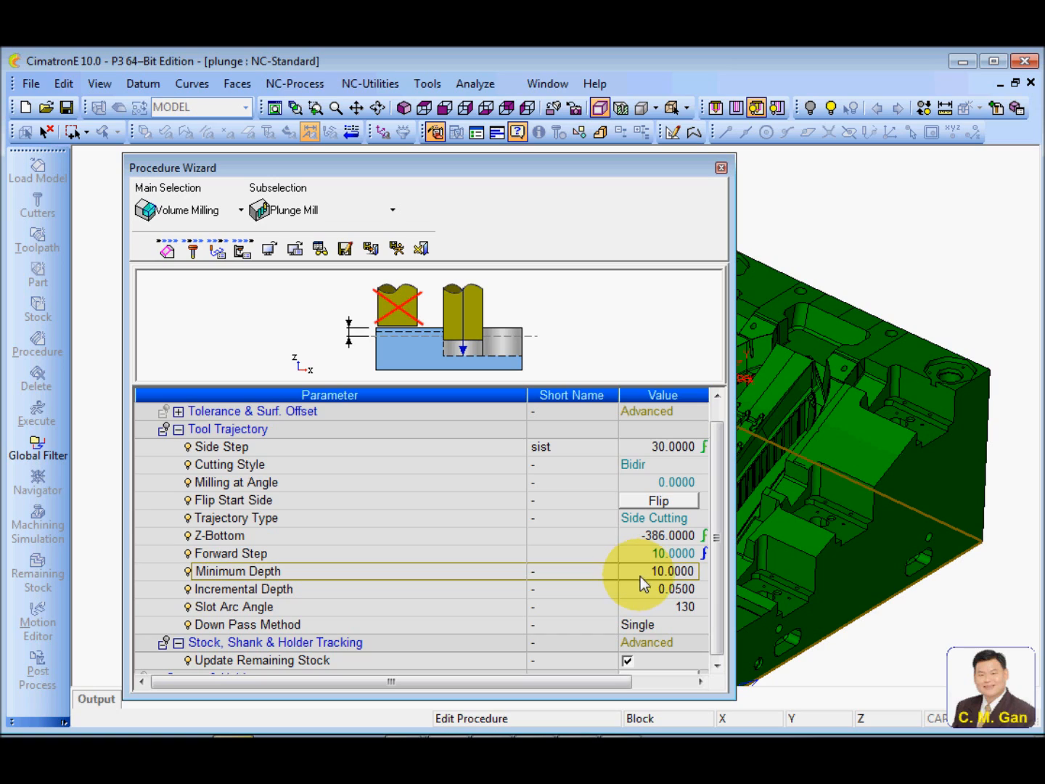
{"action": "mouse_move", "coordinate": [497, 599]}
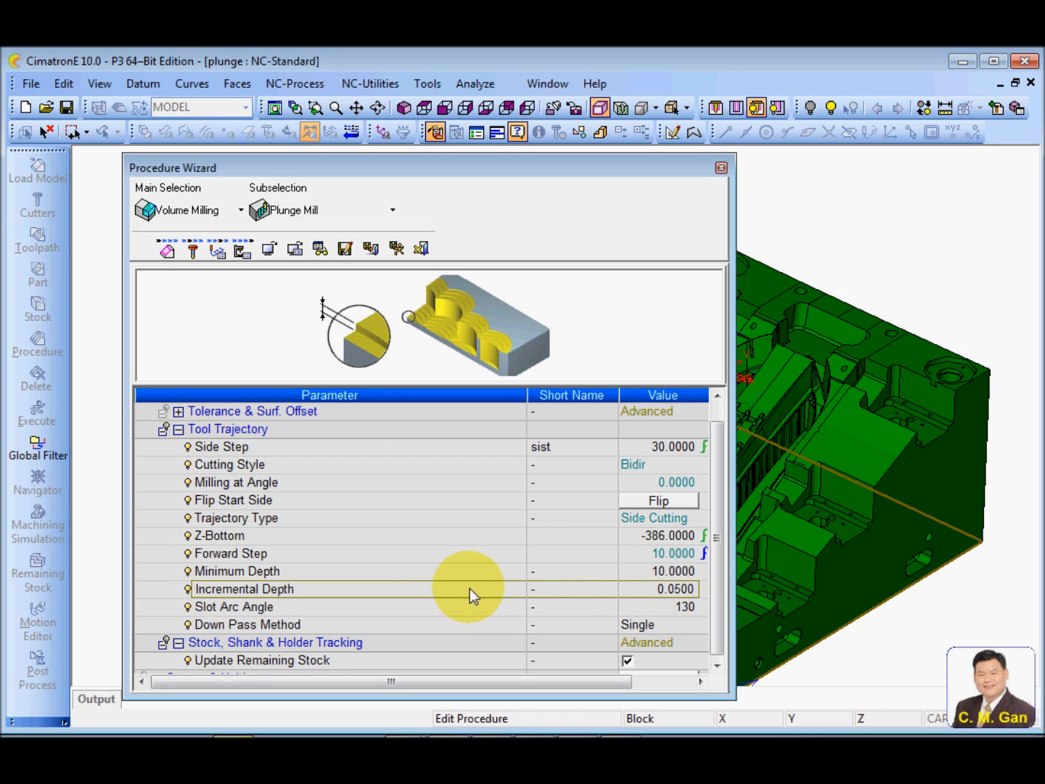
{"action": "mouse_move", "coordinate": [356, 338]}
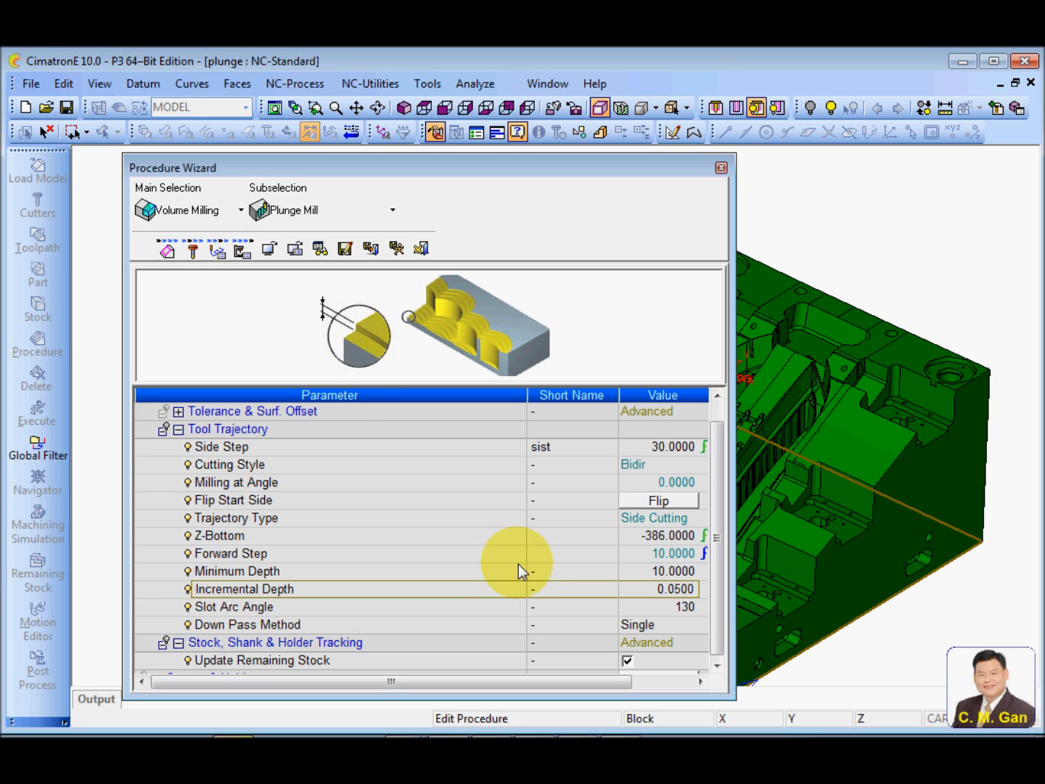
Set down passes to Multi Layer and play the plunge toolpath in ModuleWorks simulation.
{"action": "left_click", "coordinate": [234, 607]}
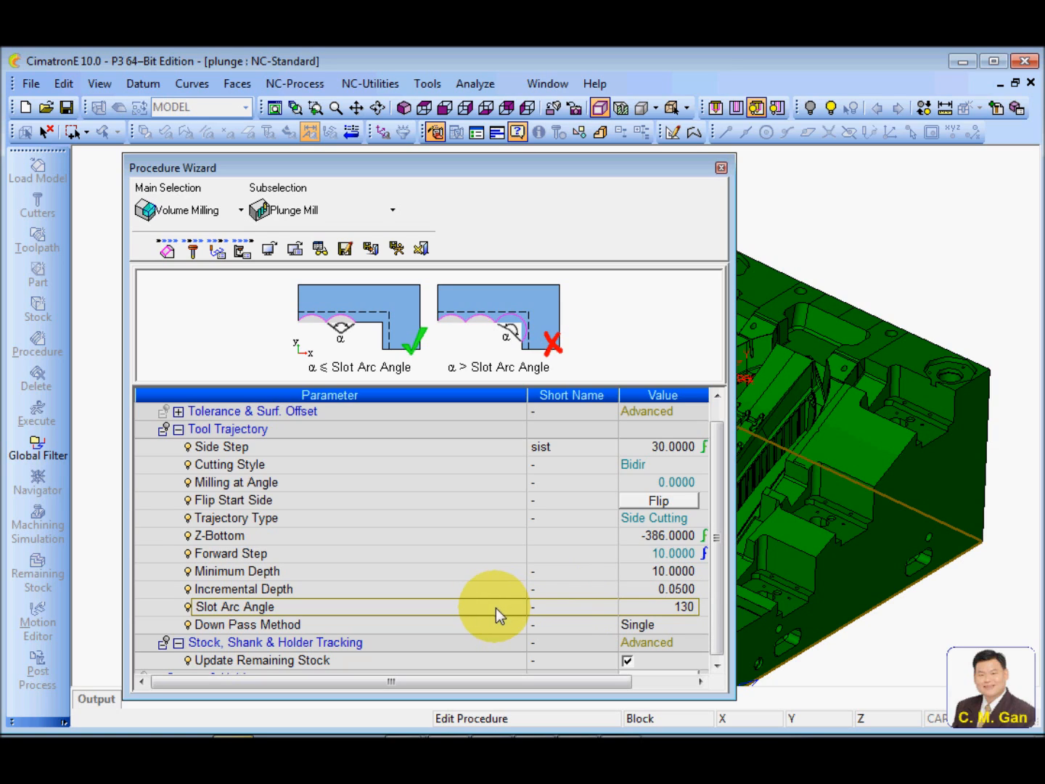
{"action": "mouse_move", "coordinate": [498, 617]}
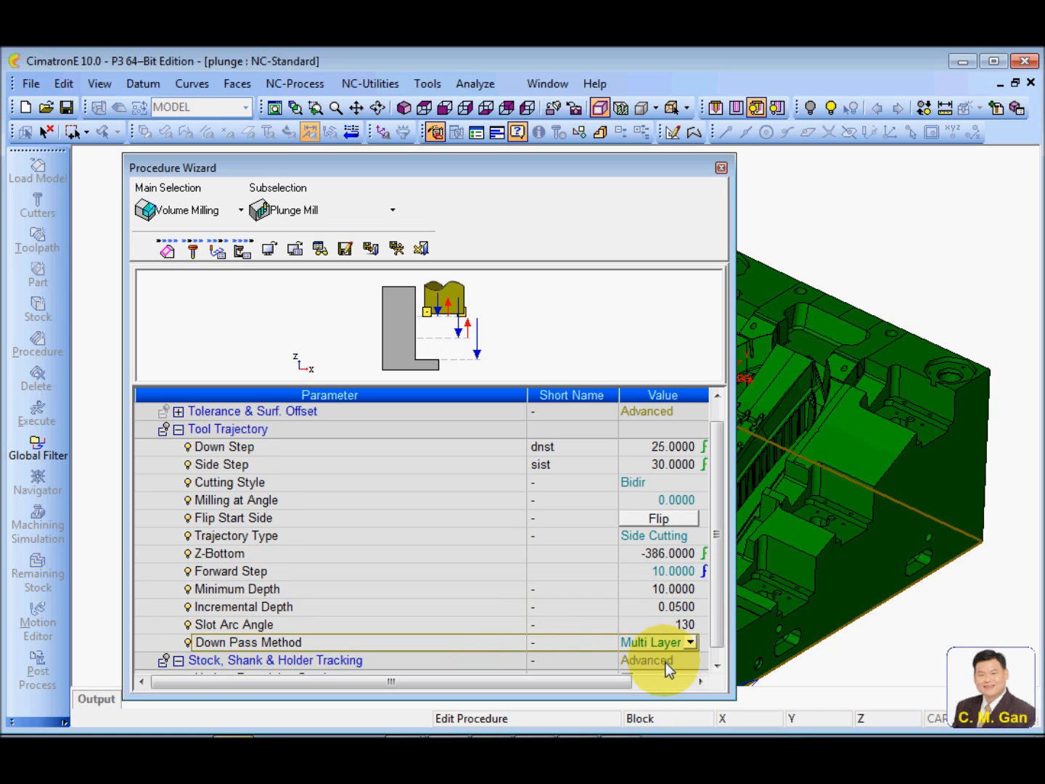
{"action": "left_click", "coordinate": [247, 446]}
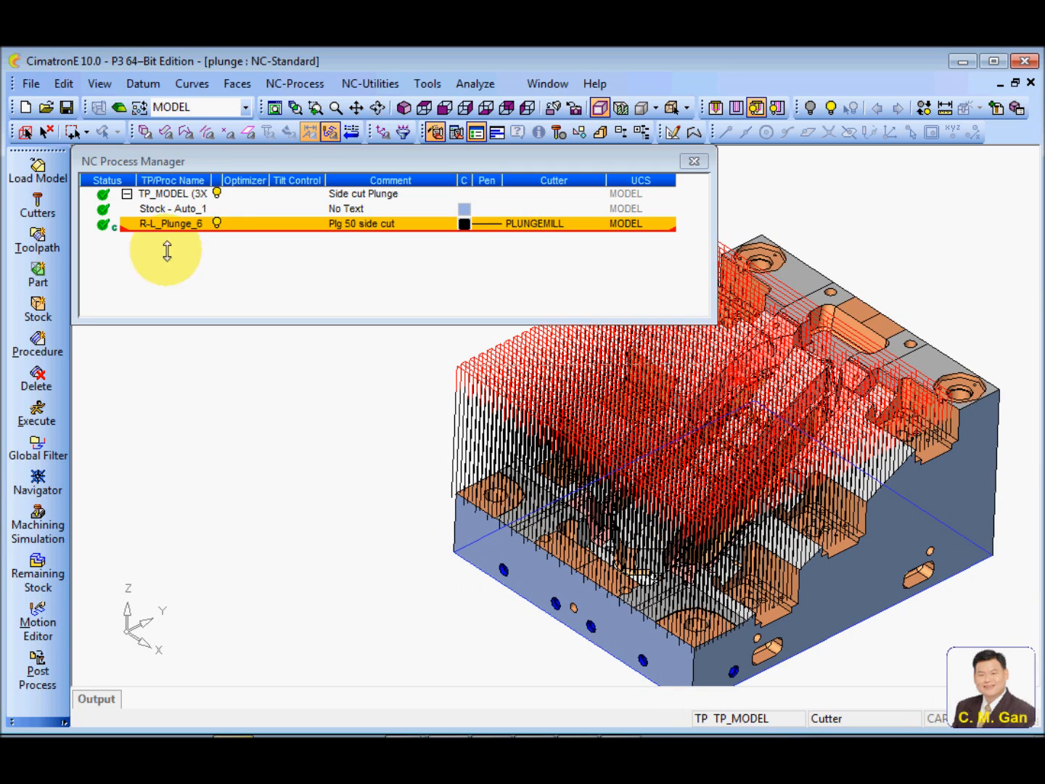
{"action": "left_click", "coordinate": [37, 526]}
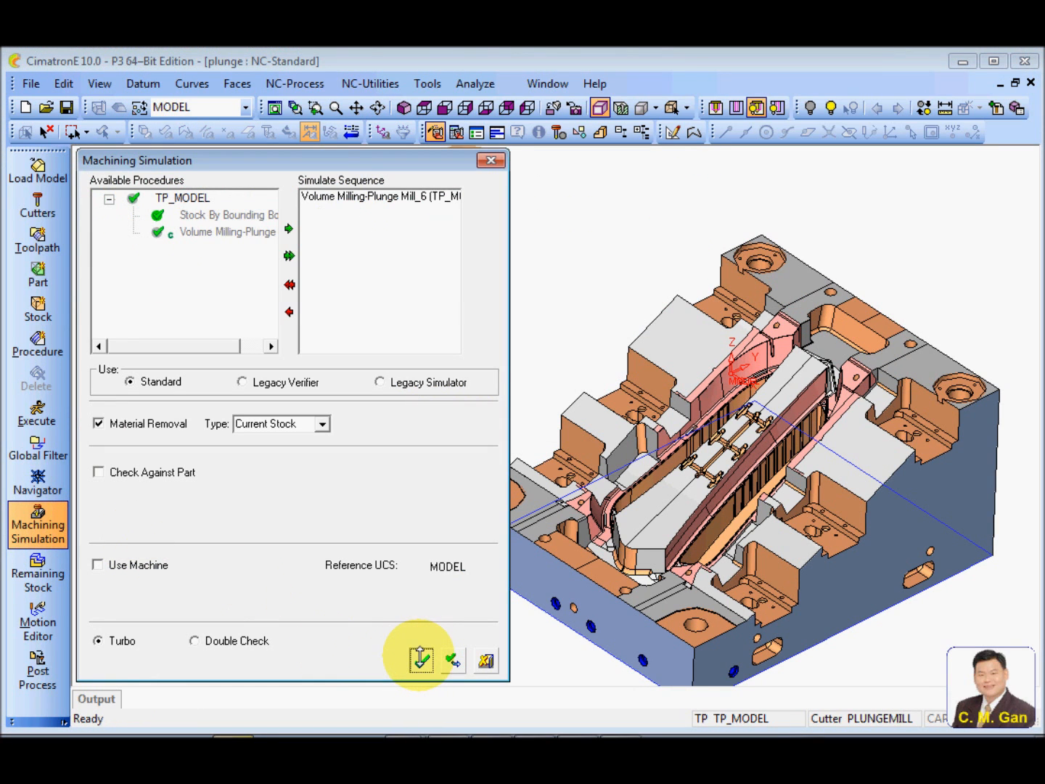
{"action": "left_click", "coordinate": [420, 660]}
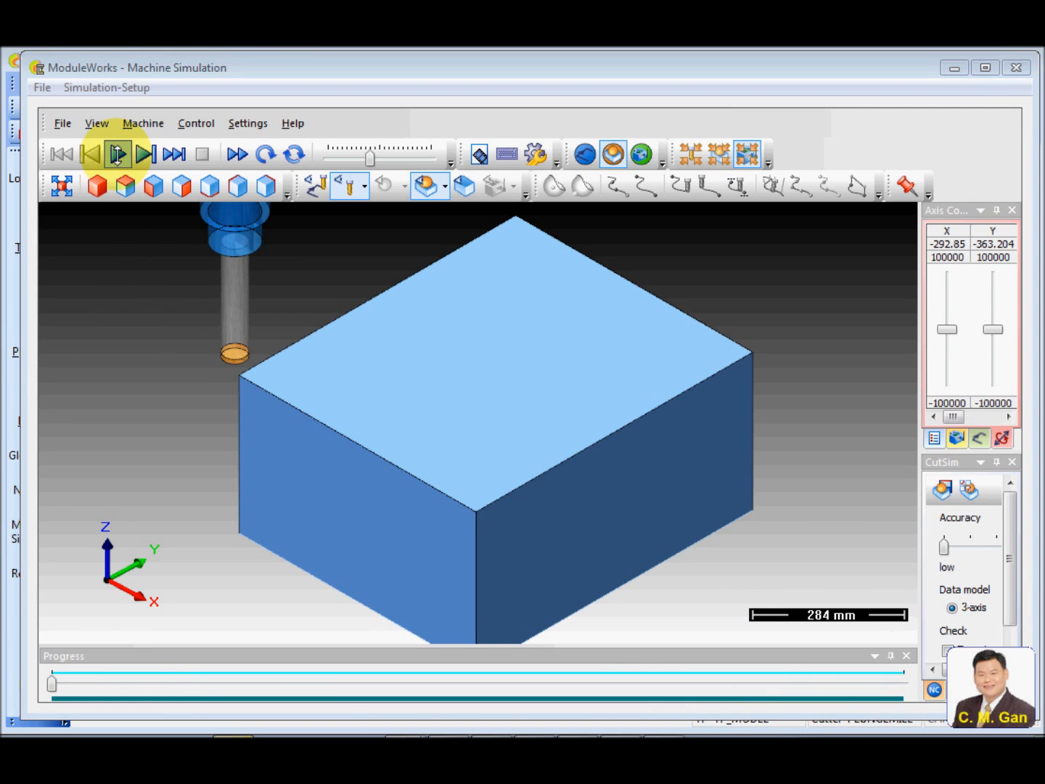
{"action": "left_click", "coordinate": [117, 153]}
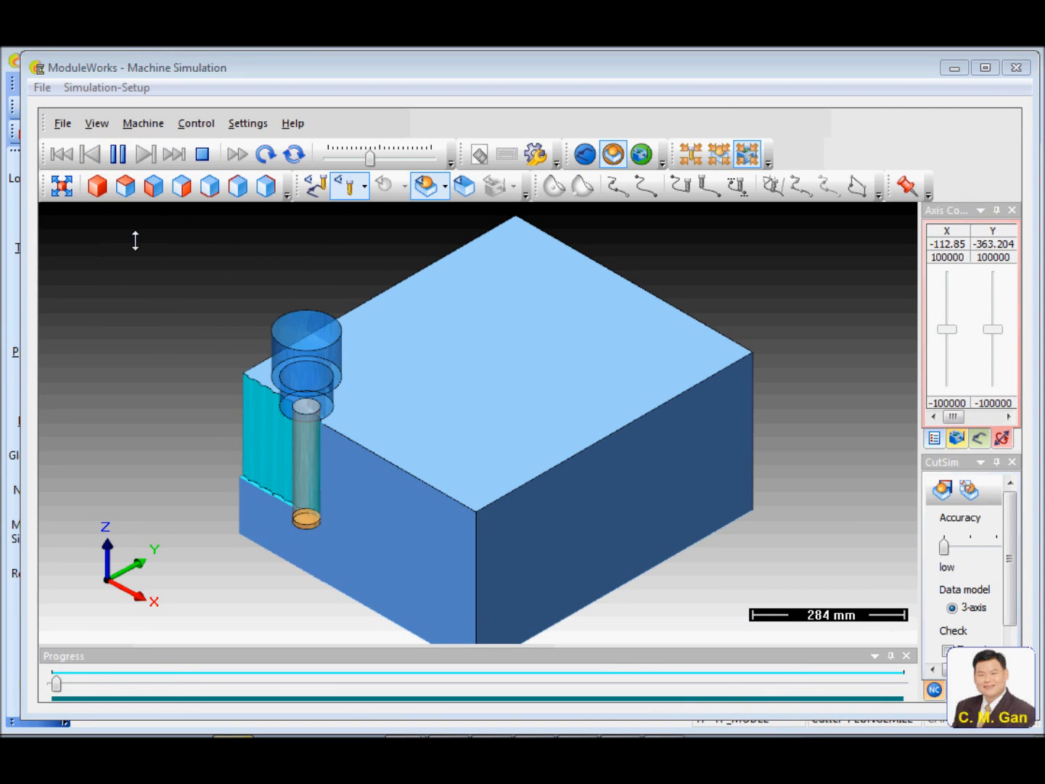